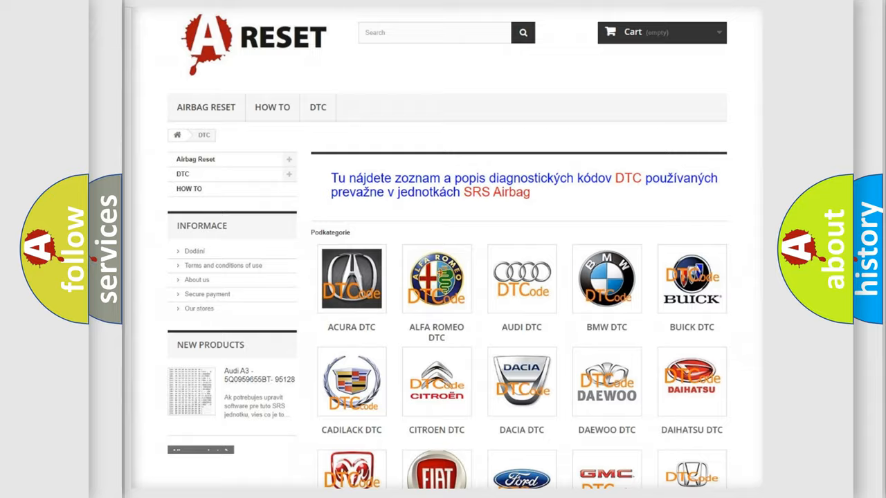
Select Jeep from the DTC brand grid and scroll its list of diagnostic trouble codes.
{"action": "scroll", "scroll_direction": "down", "scroll_amount": 3}
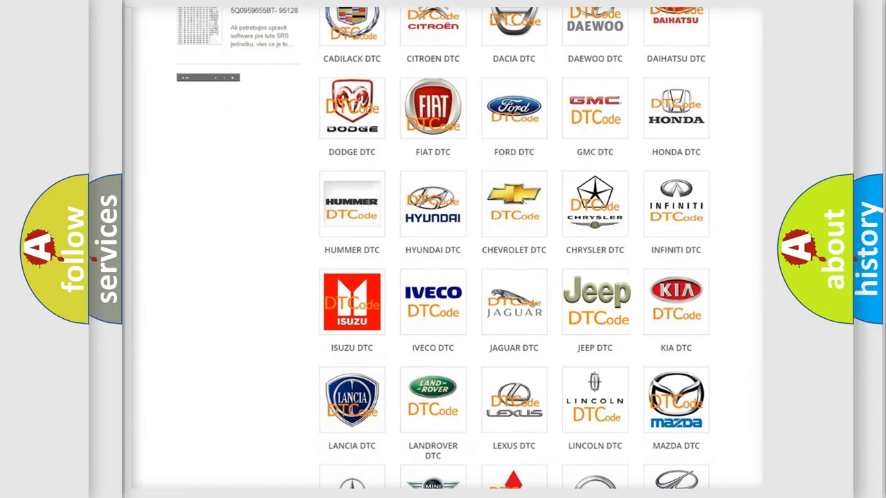
{"action": "left_click", "coordinate": [596, 302]}
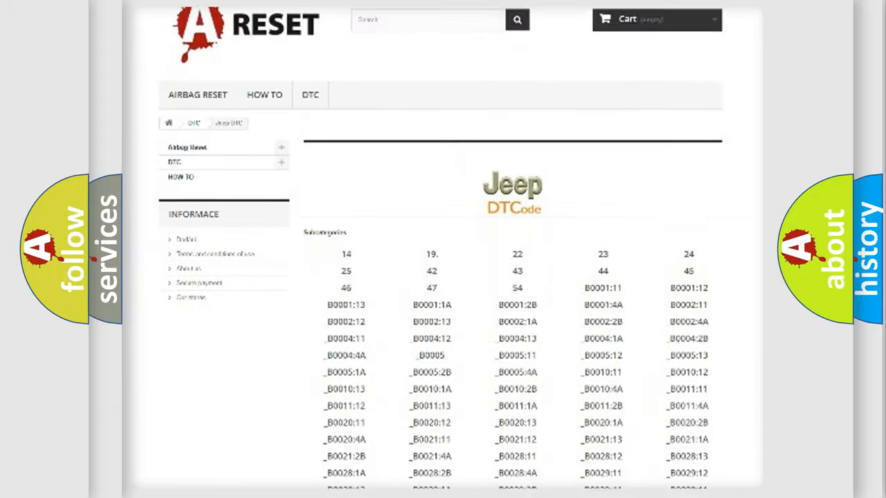
{"action": "scroll", "scroll_direction": "down", "scroll_amount": 3}
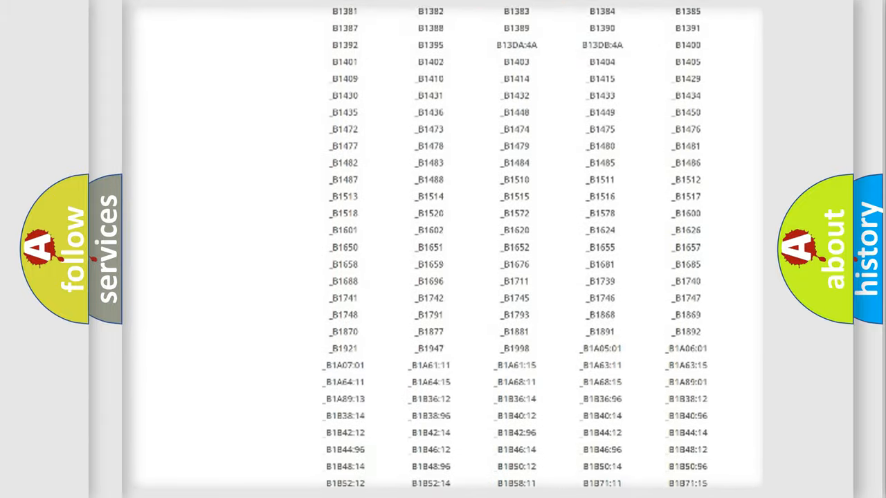